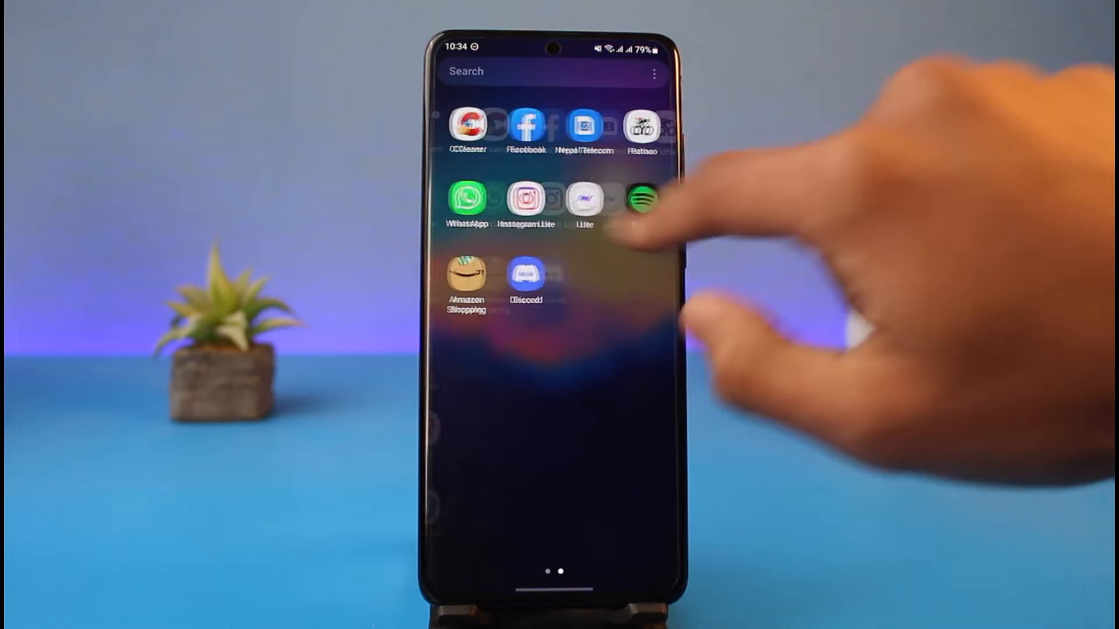
Step: Launch Chrome and reach the Riot Games Account Management page
left_click(641, 199)
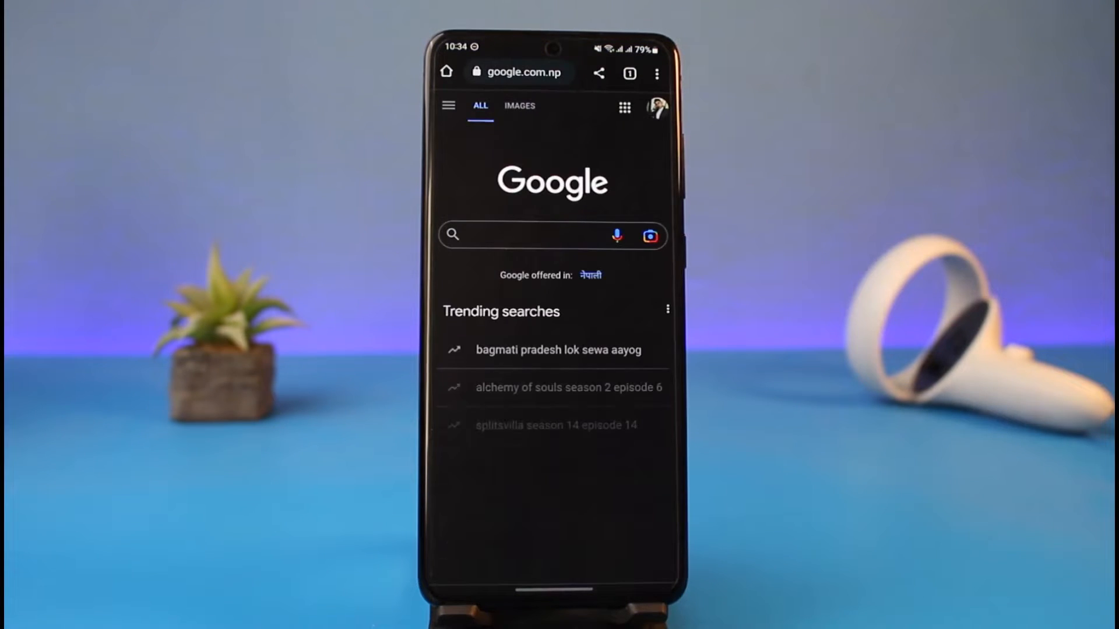
scroll("down", 3)
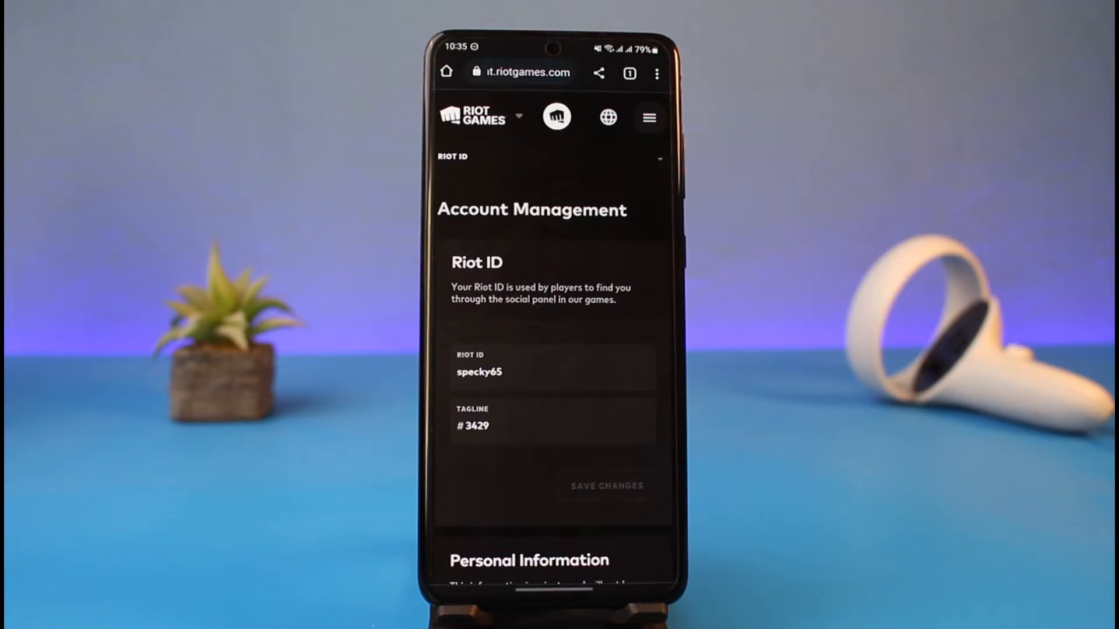
scroll("down", 3)
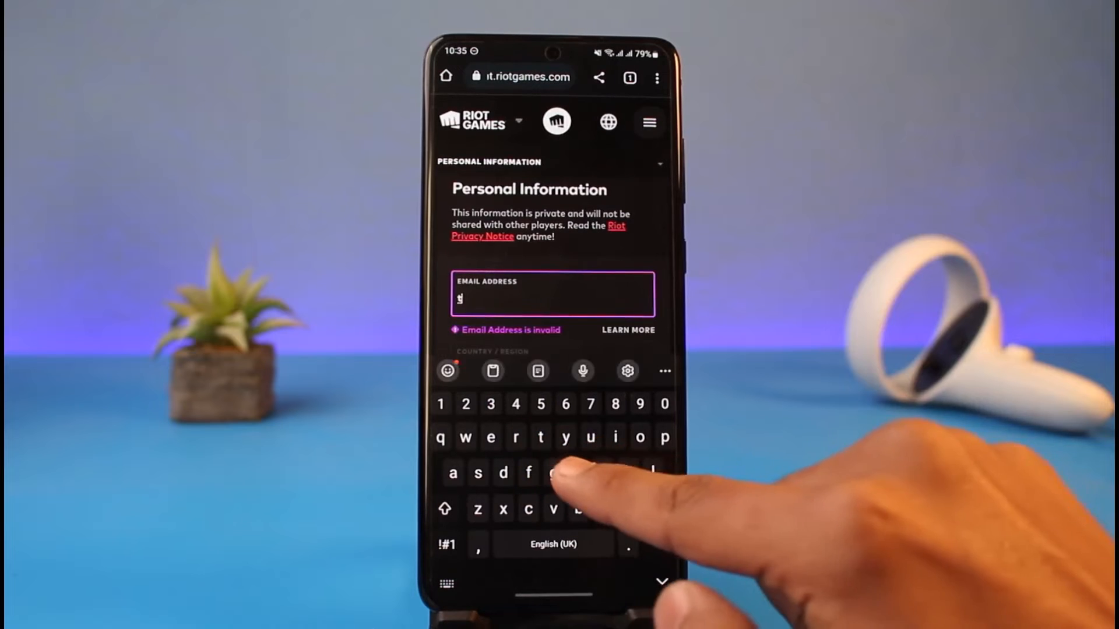
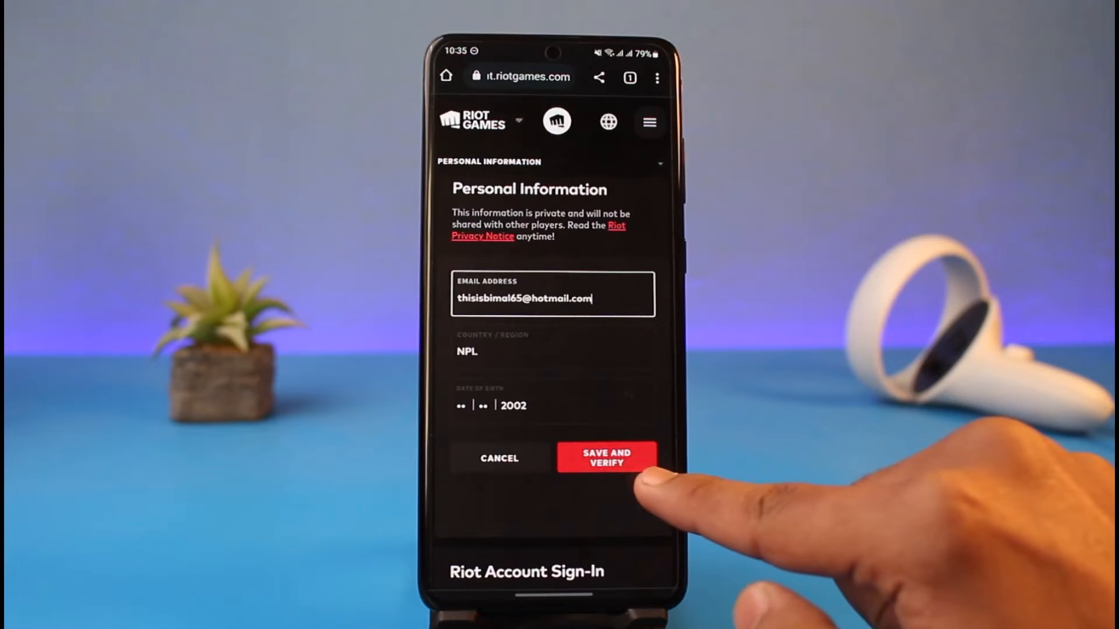
left_click(606, 458)
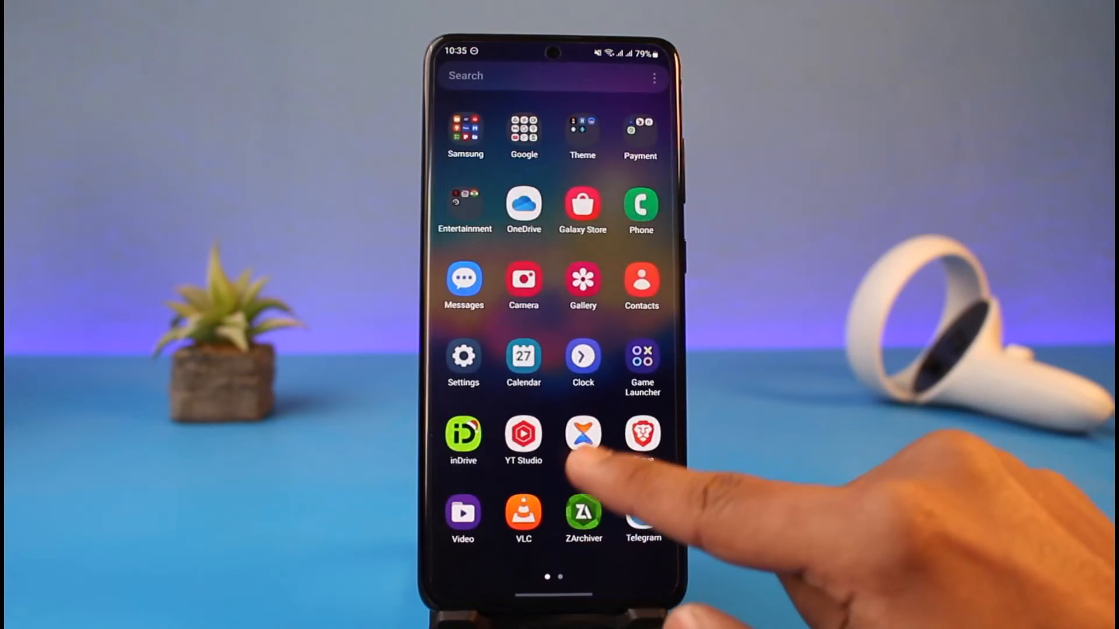
Step: In Gmail, switch to the new address's inbox and open the latest Riot 'Verify Your Email' message
left_click(524, 136)
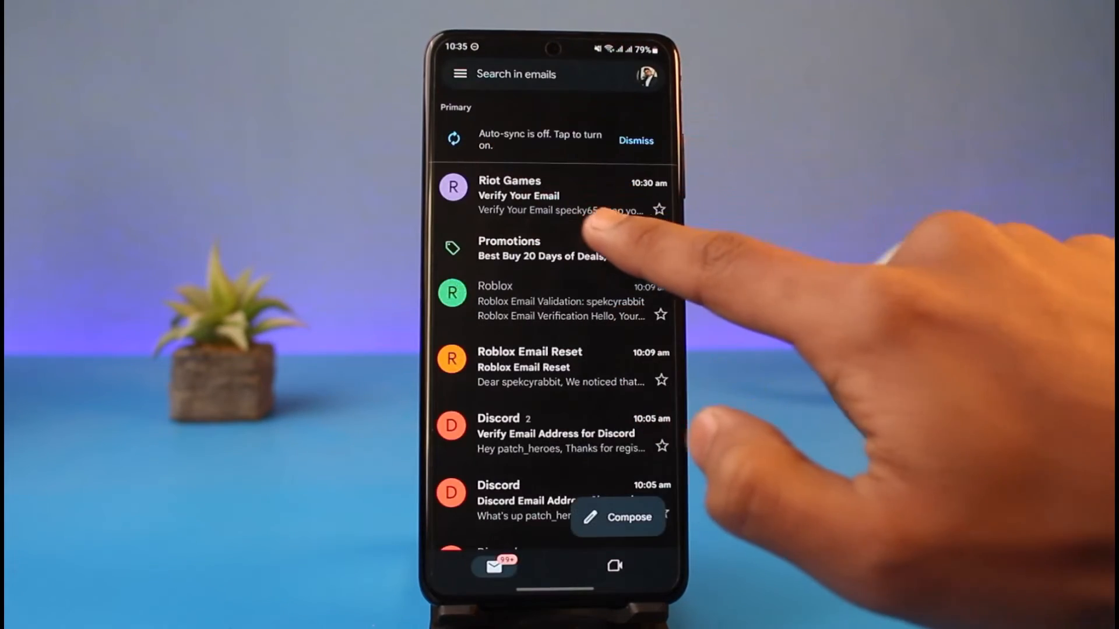
left_click(543, 194)
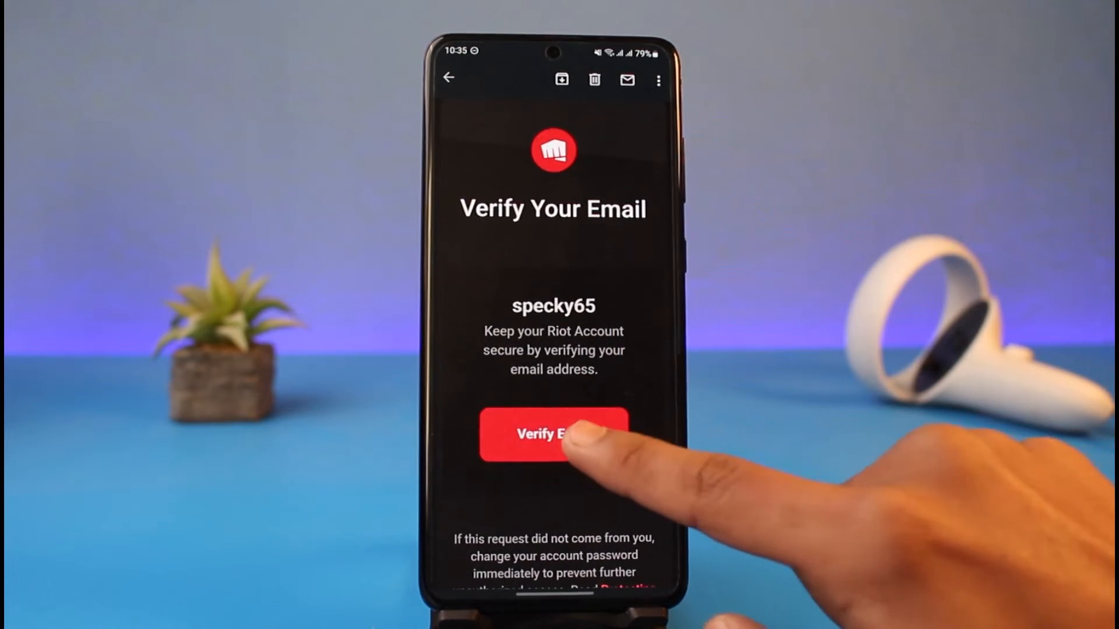
left_click(553, 435)
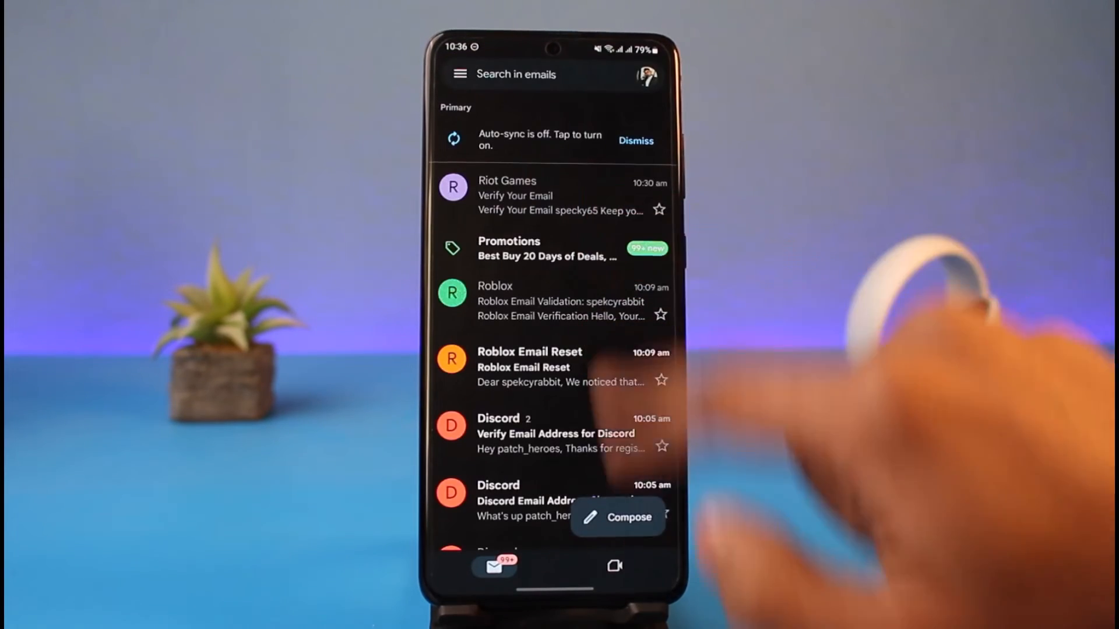
left_click(646, 74)
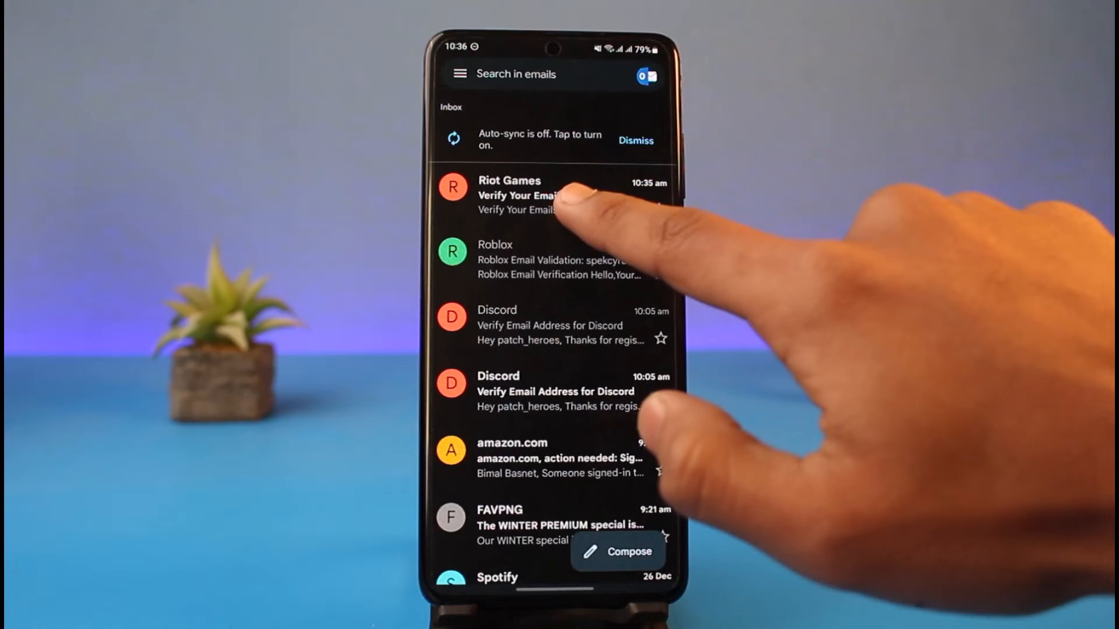
left_click(542, 195)
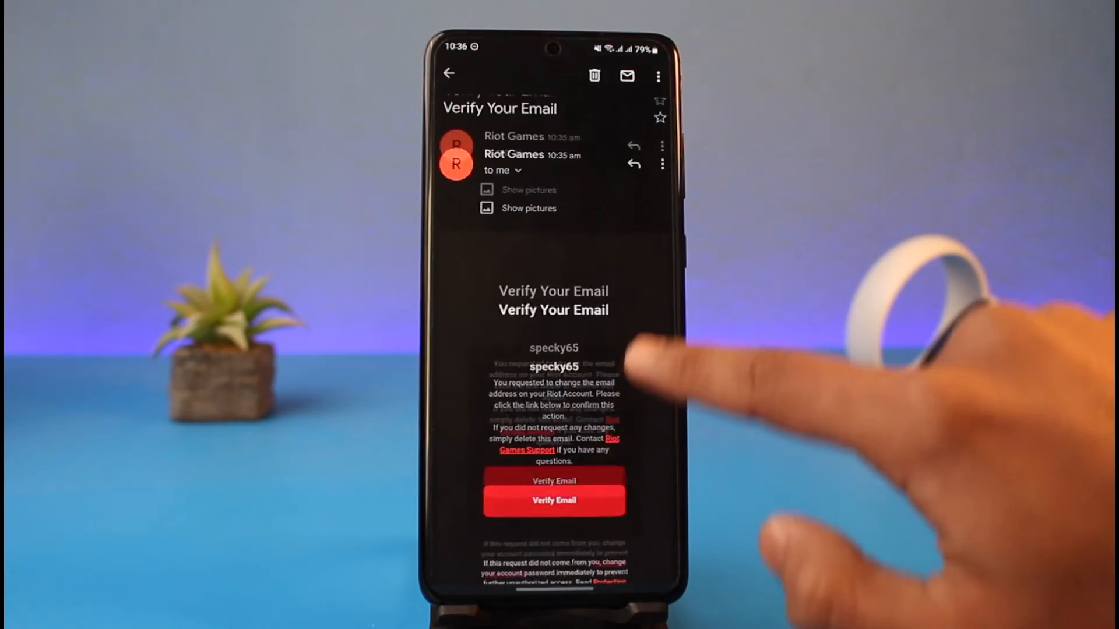
left_click(553, 500)
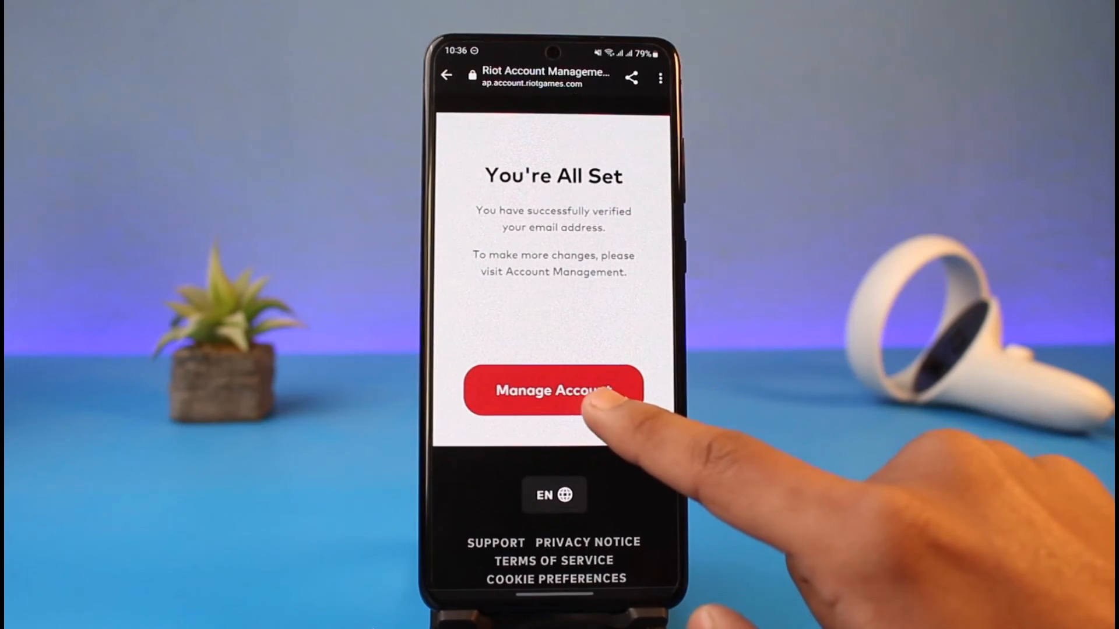
left_click(553, 390)
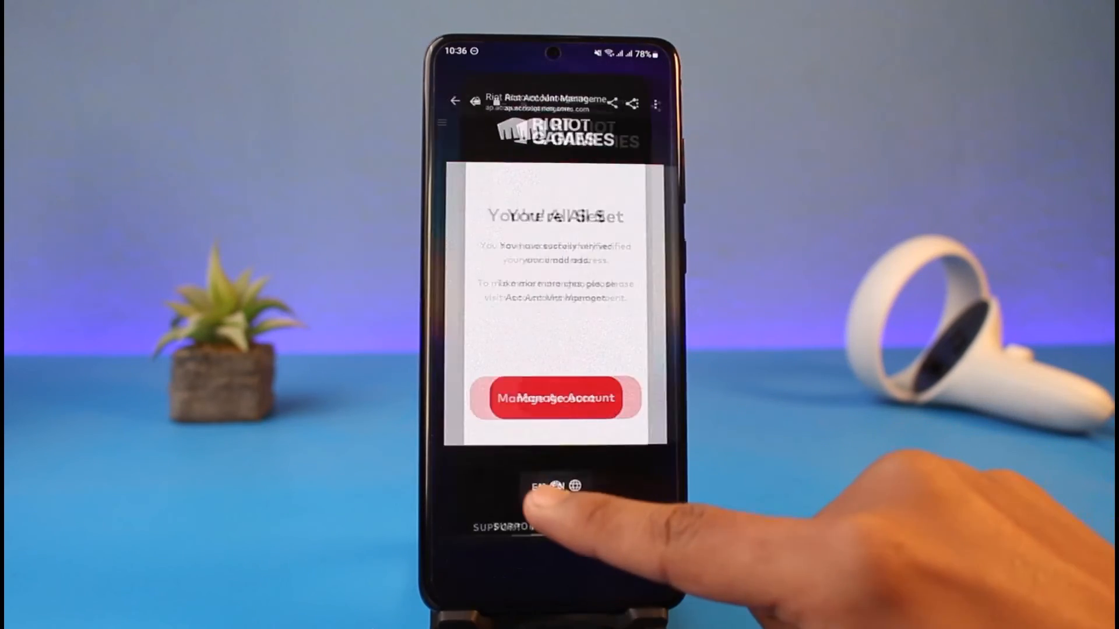